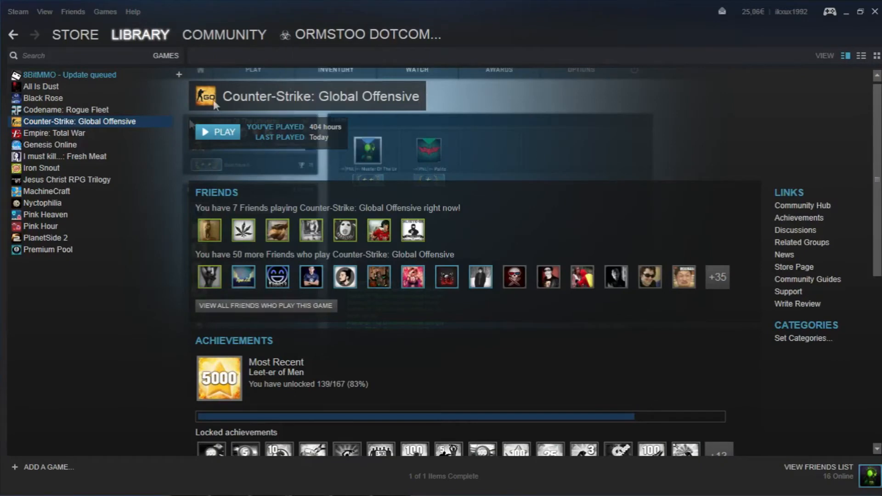
{"action": "mouse_move", "coordinate": [795, 446]}
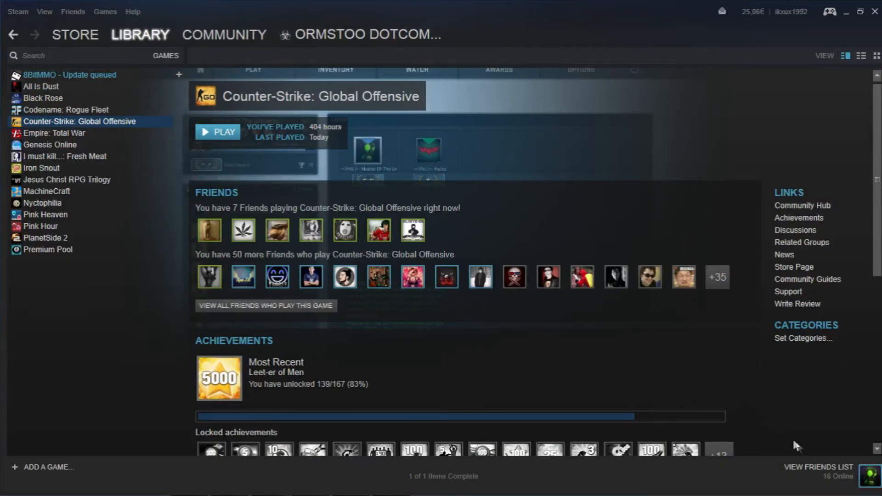
{"action": "mouse_move", "coordinate": [825, 474]}
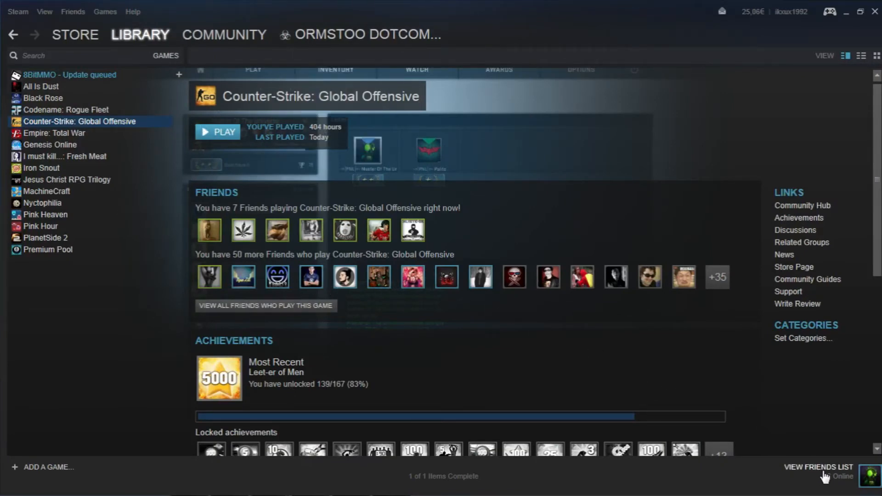
Open the Friends list (16 online) and drag its window toward the centre of the game page.
{"action": "left_click", "coordinate": [819, 467]}
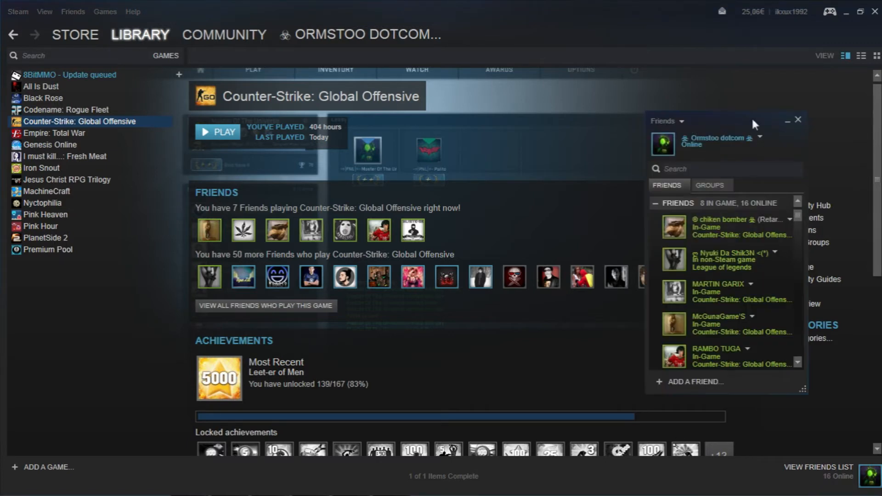
{"action": "left_click_drag", "start_coordinate": [726, 121], "coordinate": [482, 121]}
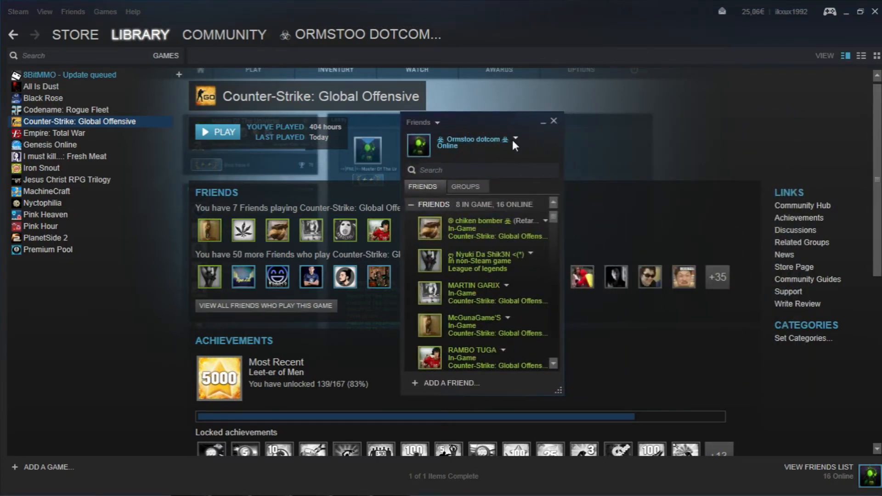
Set your Friends status to Offline from the dropdown beside your profile name.
{"action": "left_click", "coordinate": [513, 140]}
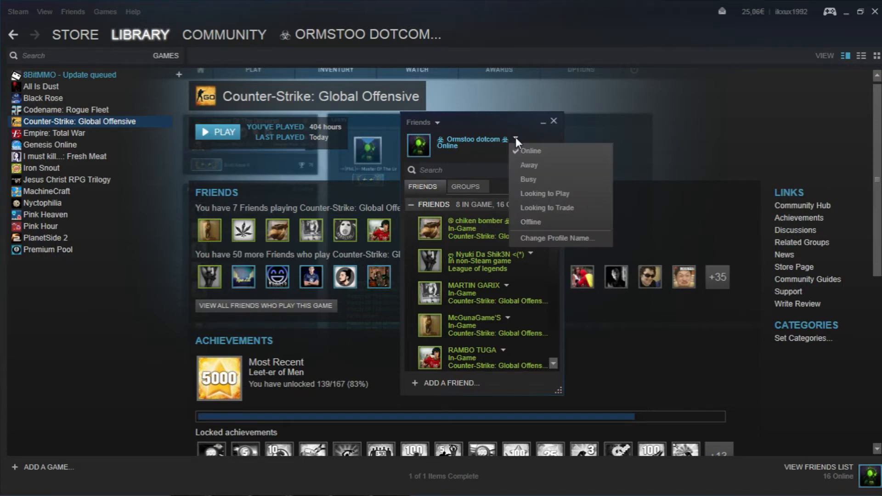
{"action": "mouse_move", "coordinate": [530, 222]}
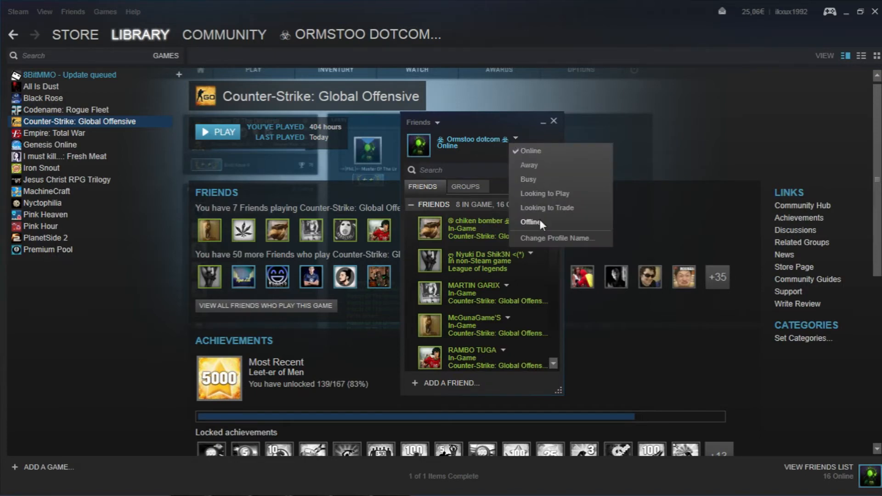
{"action": "left_click", "coordinate": [529, 222]}
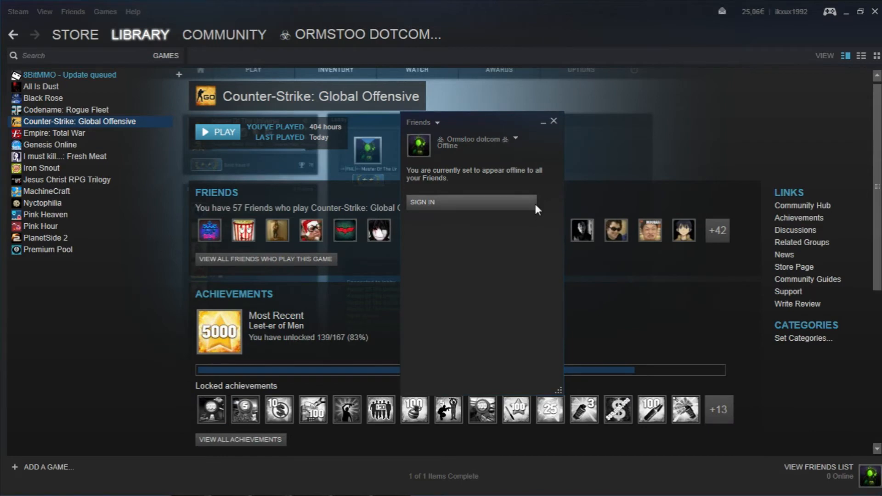